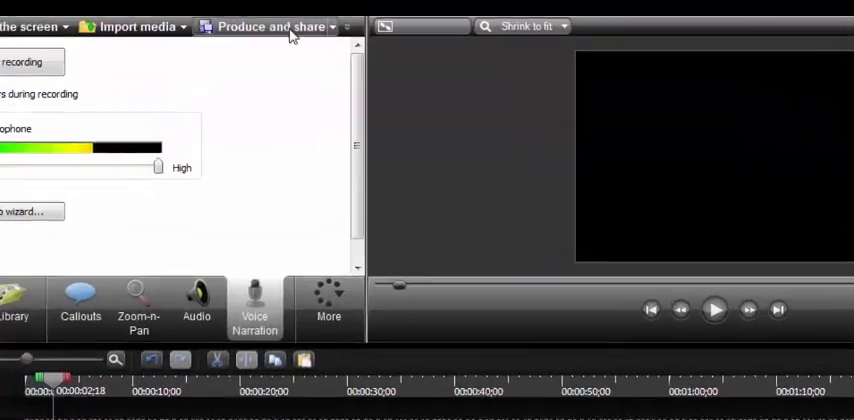
Start producing the project using Custom production settings instead of a preset
left_click(287, 27)
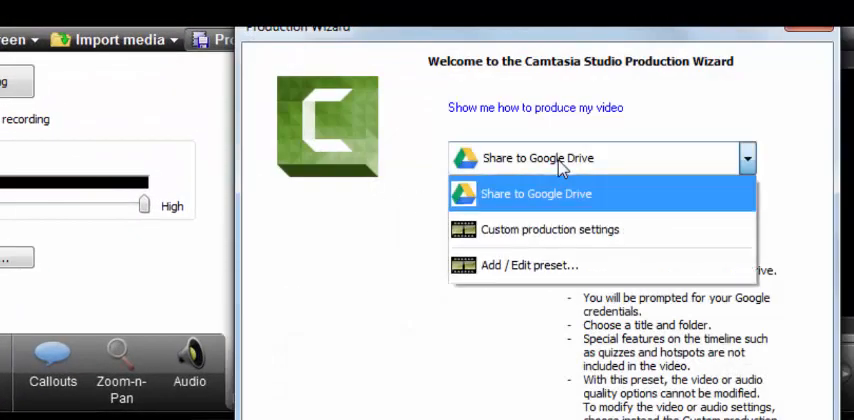
mouse_move(570, 238)
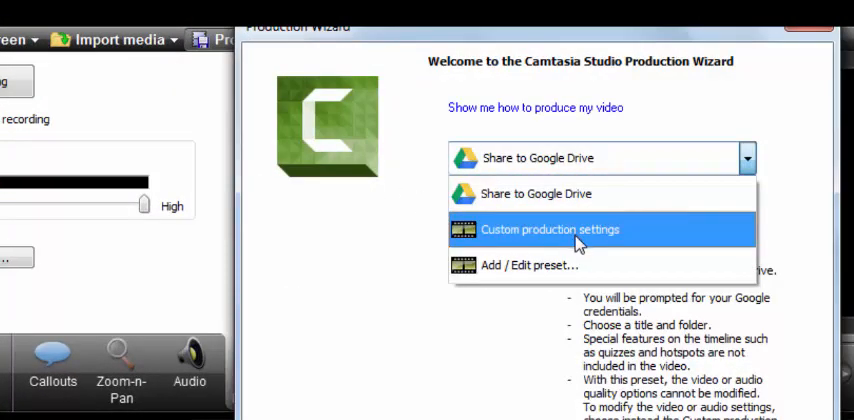
left_click(554, 229)
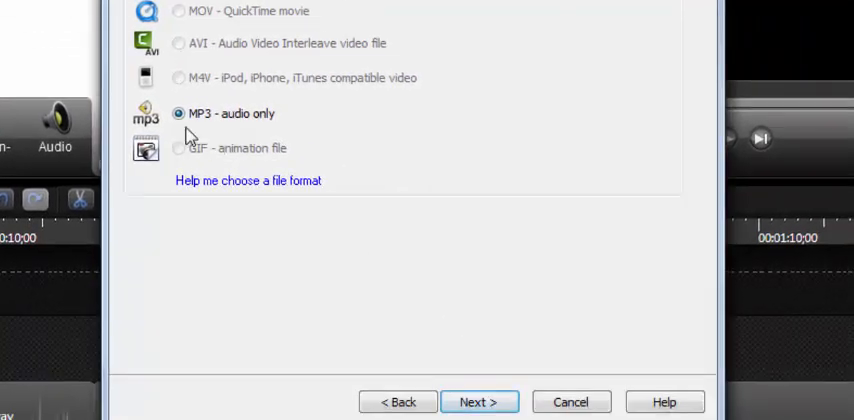
Choose MP3 audio-only as the output format and continue to encoding options
left_click(179, 114)
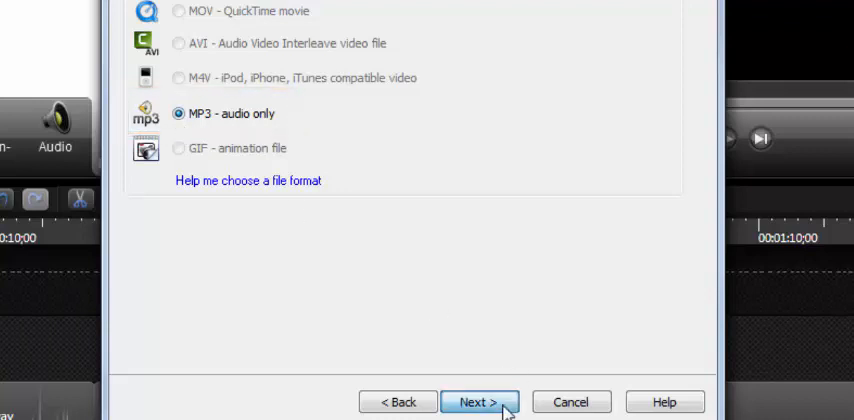
left_click(482, 402)
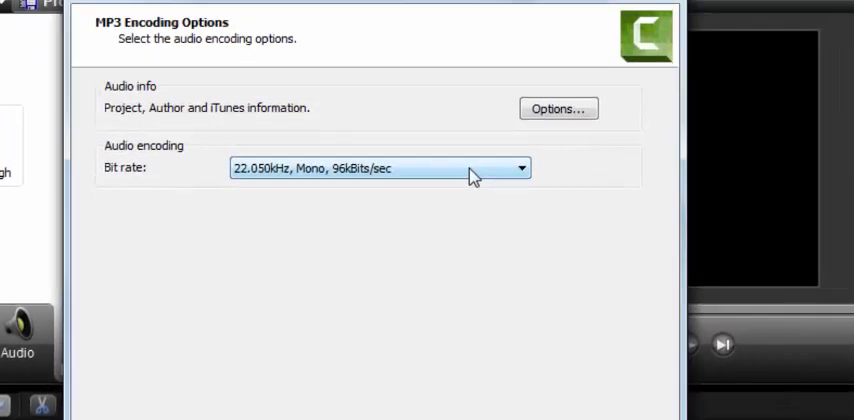
Set the MP3 bit rate to 11.025kHz, Mono, 8kBits/sec
left_click(519, 167)
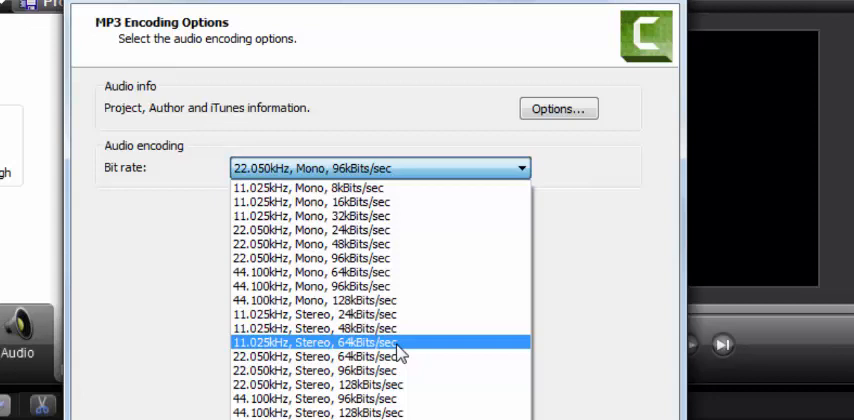
mouse_move(372, 197)
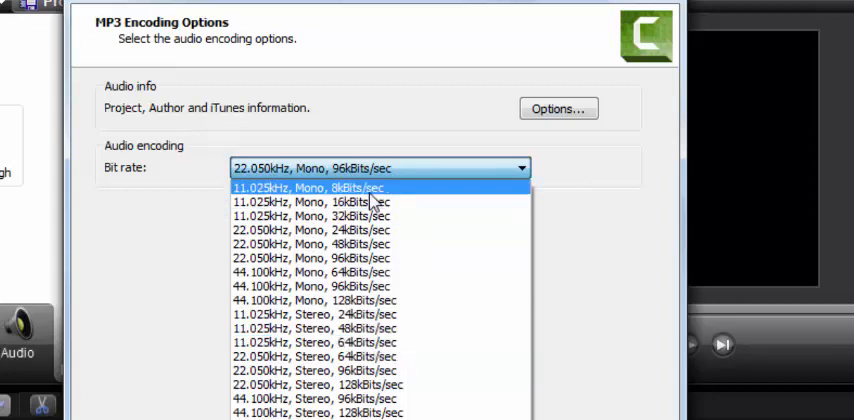
left_click(373, 167)
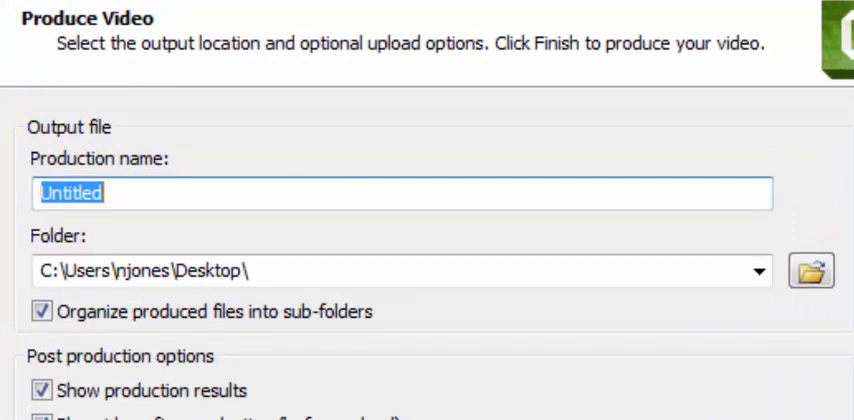
Name the production 'Jones', keeping the output folder on the Desktop
type("Jones")
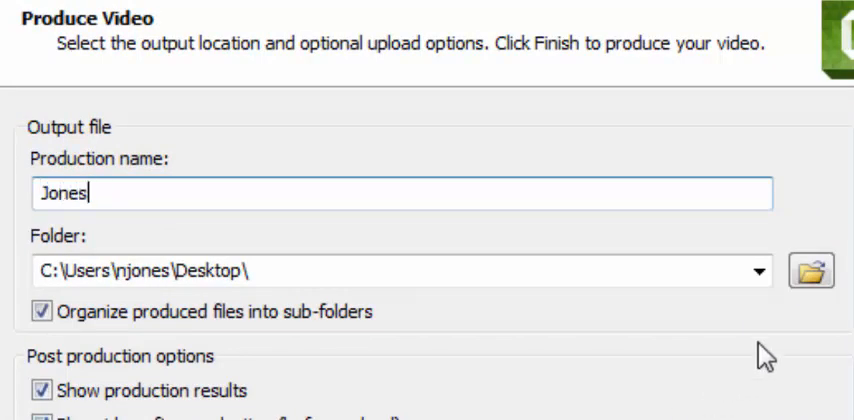